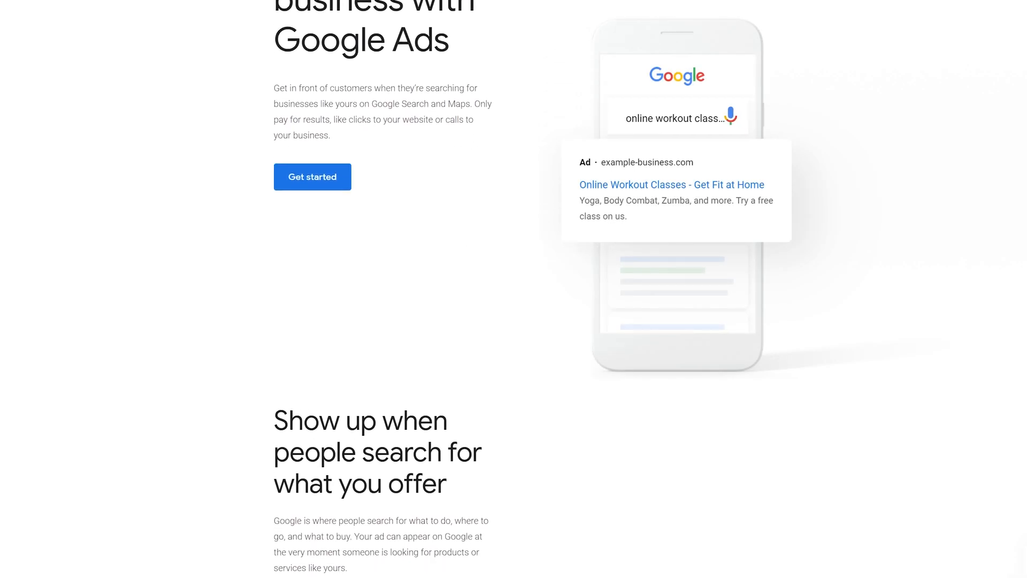
# - Create 'Demo Ad Group' with a NZ$5 bid and phrase keyword 'test keyword', then save and continue
pyautogui.scroll(-3)
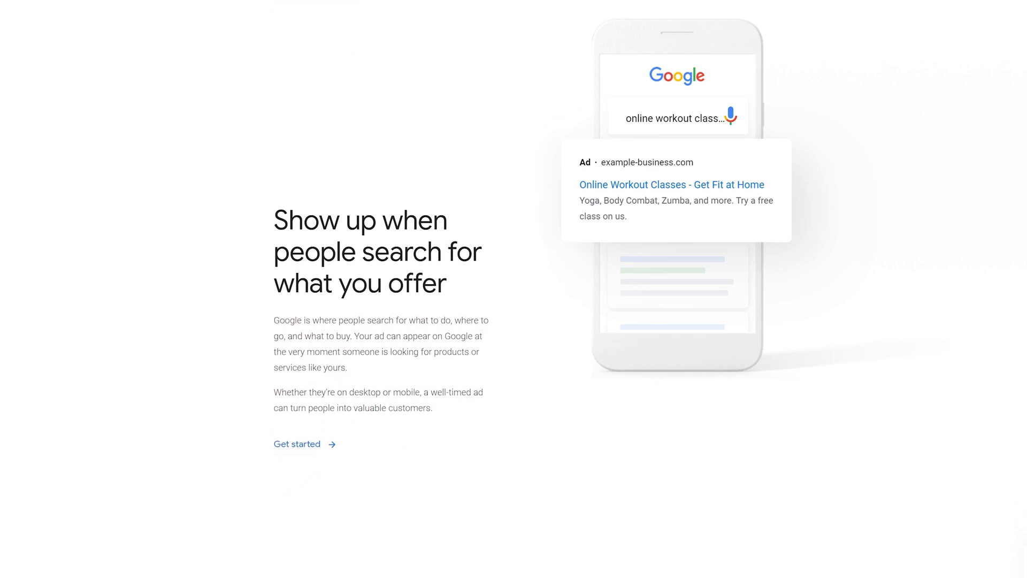
pyautogui.scroll(-3)
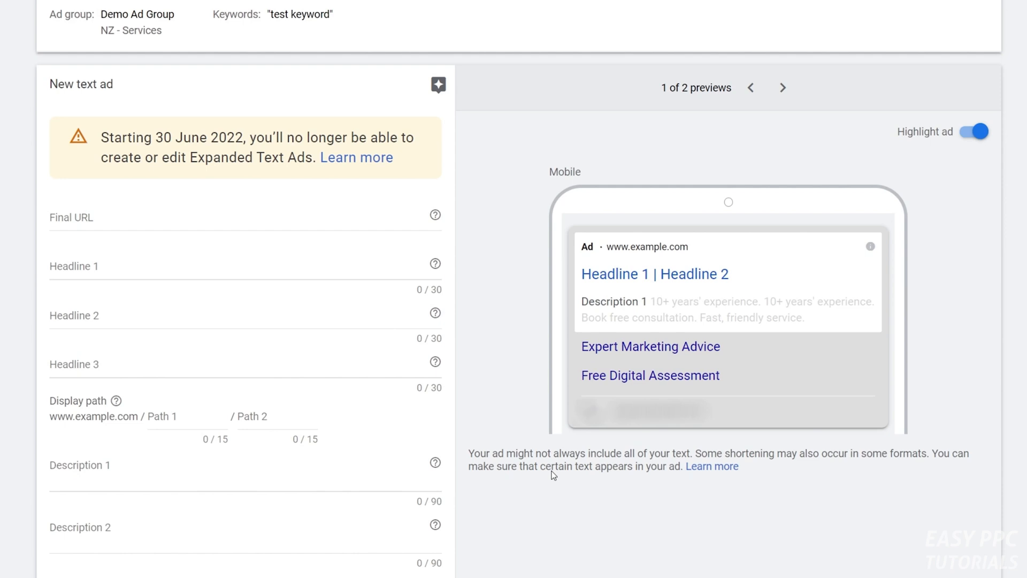
pyautogui.scroll(-3)
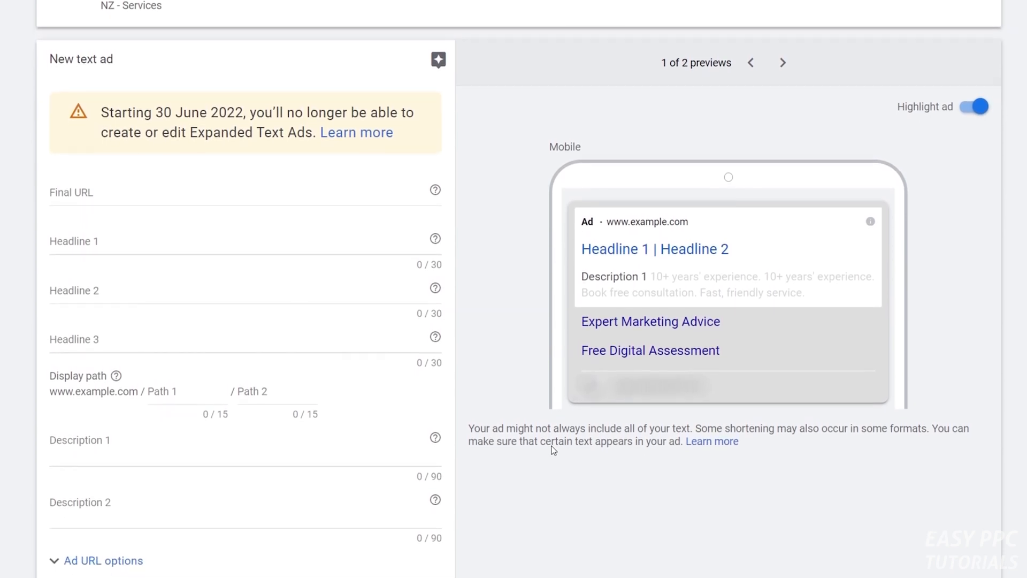
pyautogui.scroll(3)
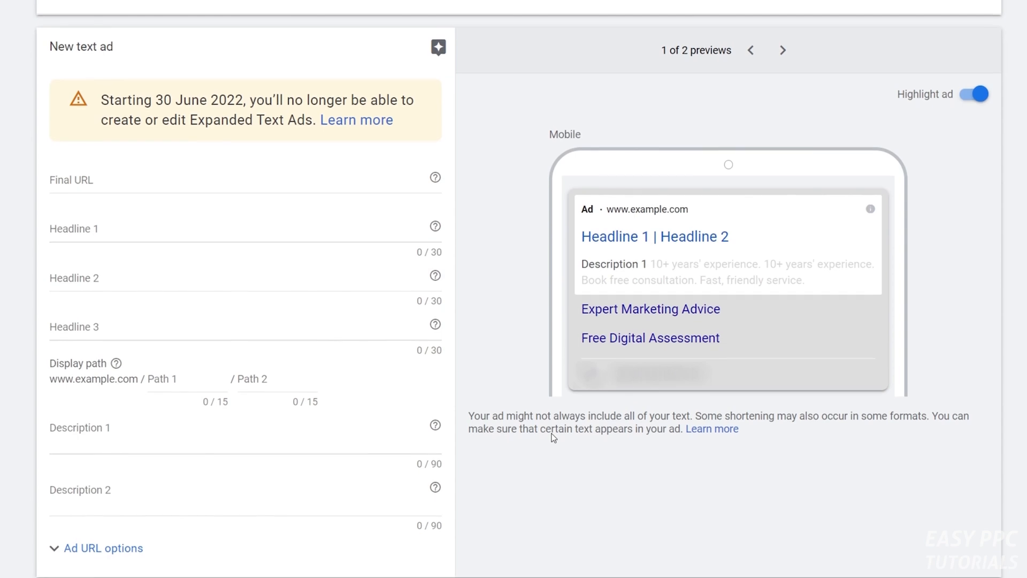
pyautogui.scroll(3)
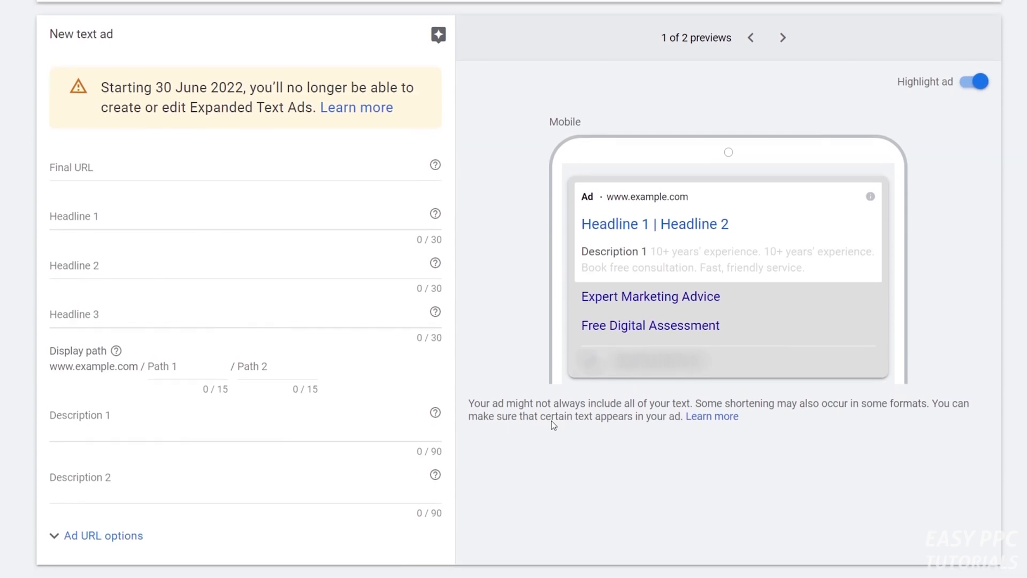
pyautogui.scroll(-3)
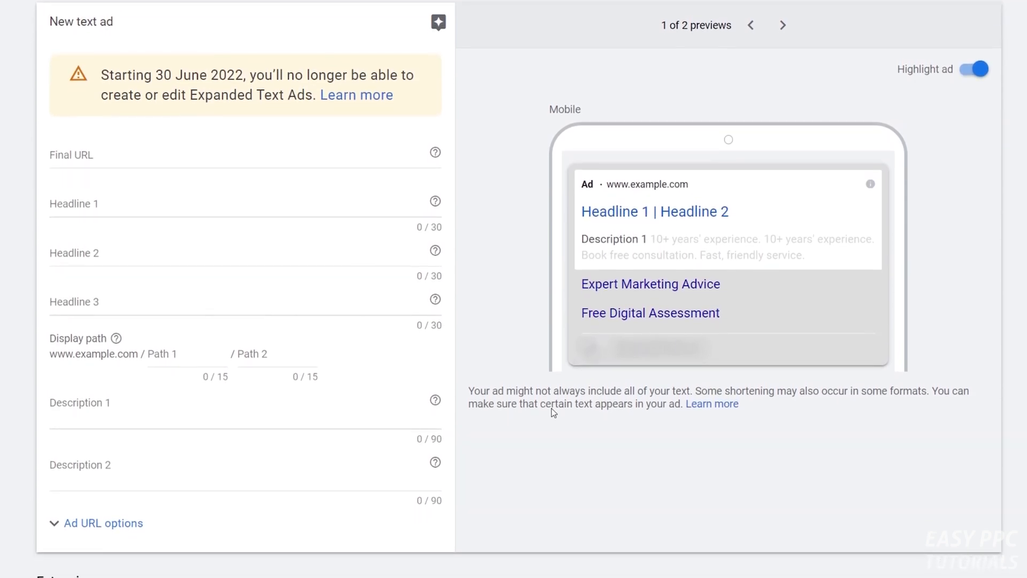
pyautogui.scroll(-3)
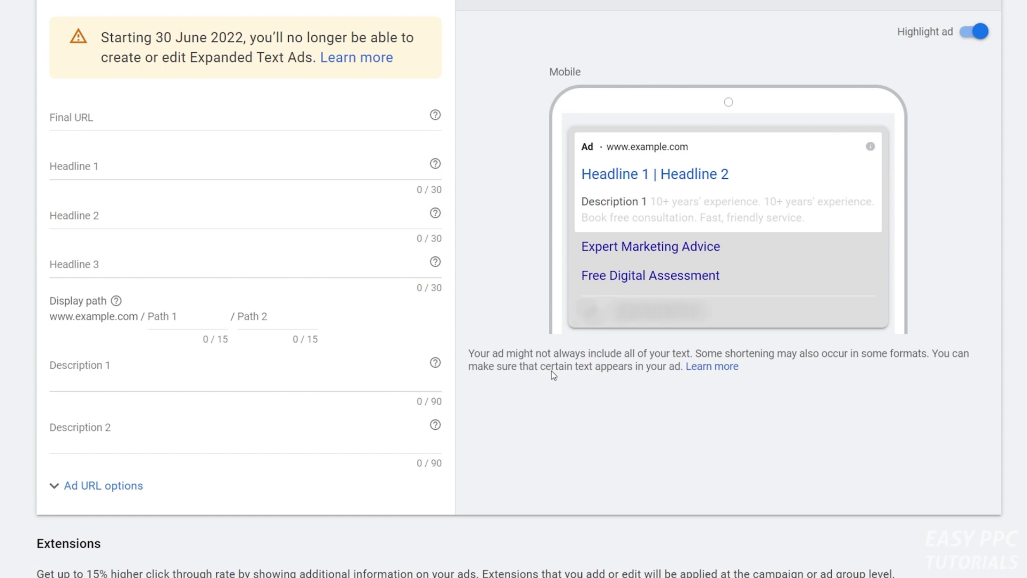
pyautogui.scroll(3)
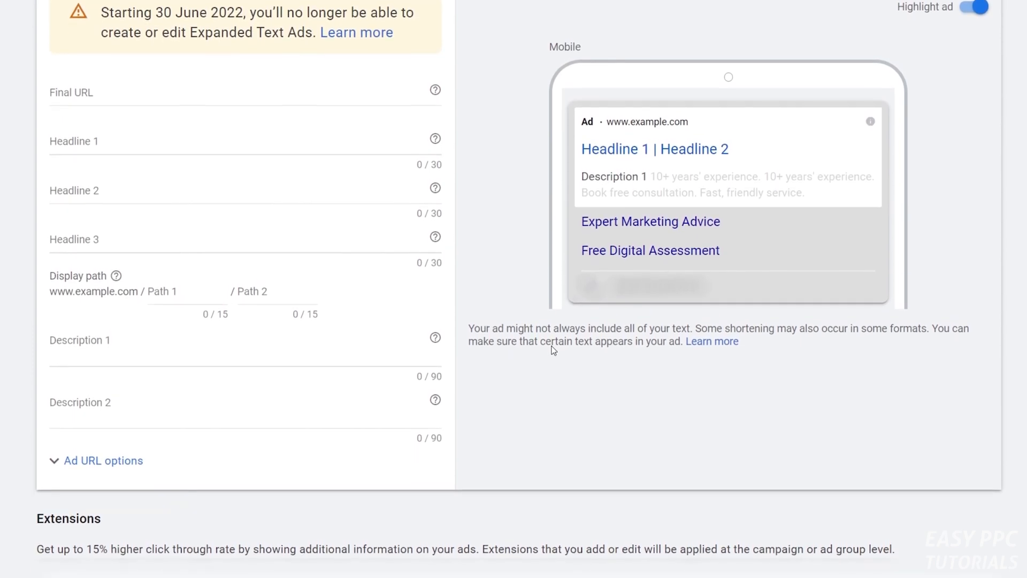
pyautogui.scroll(-3)
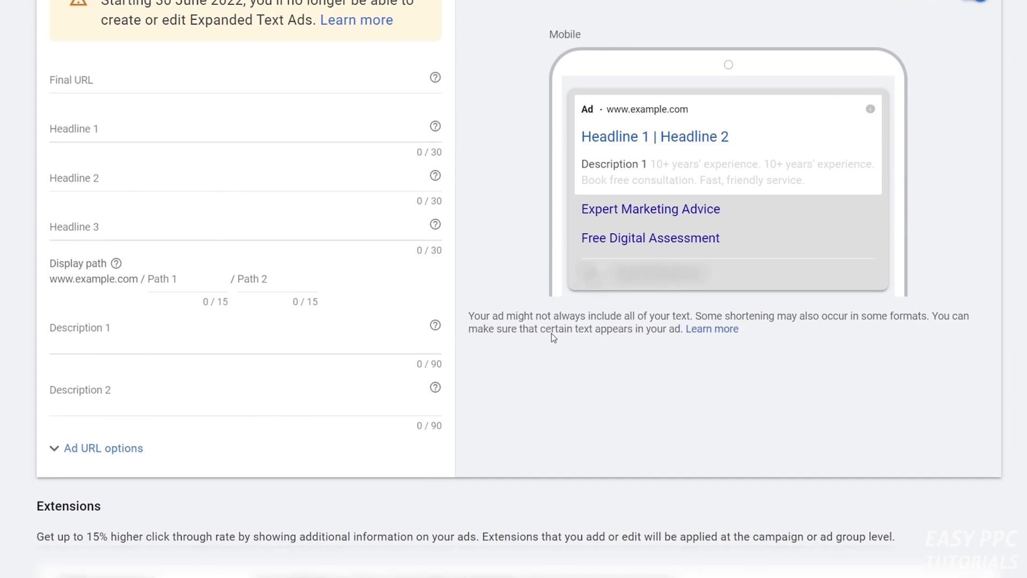
pyautogui.scroll(-3)
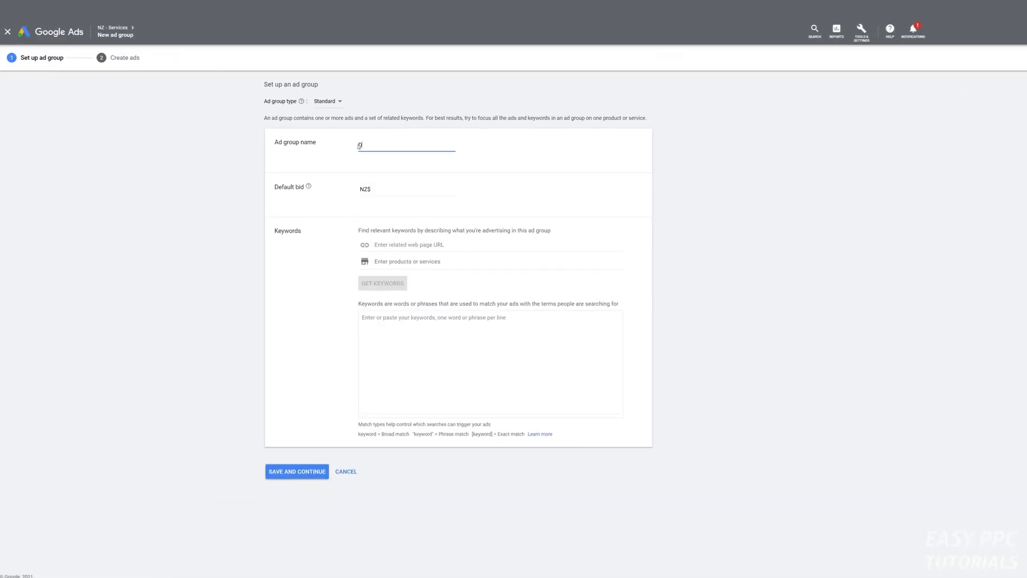
pyautogui.write('Demo Ad Group')
pyautogui.click(490, 362)
pyautogui.write('"')
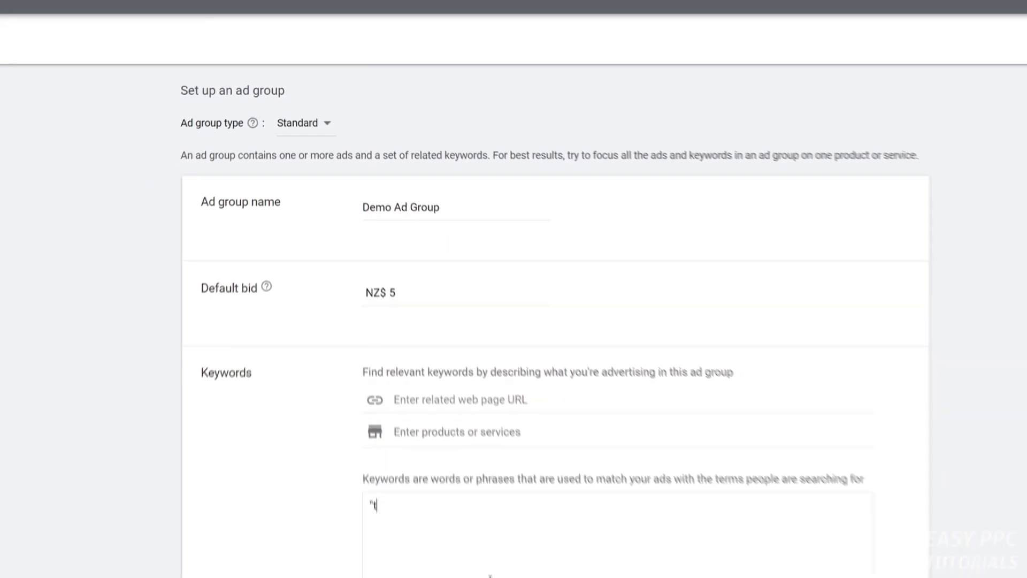
pyautogui.write('est keyword')
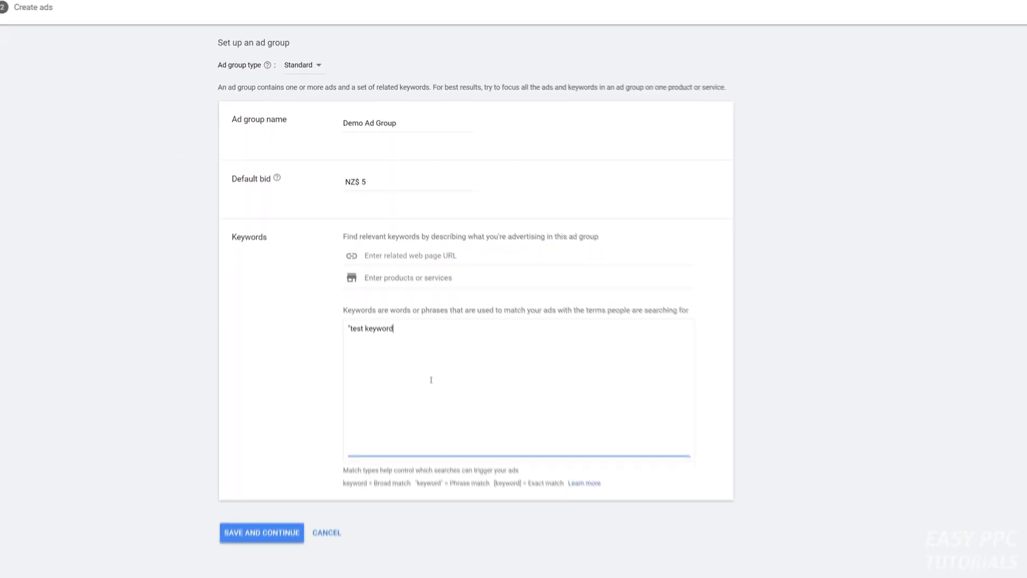
pyautogui.click(261, 532)
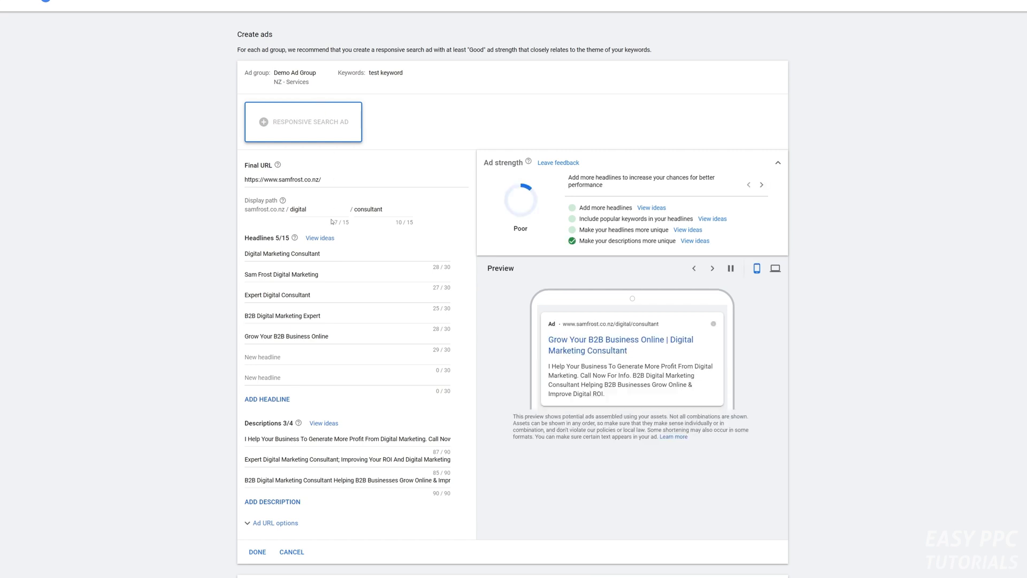
# - Review the drafted responsive search ad and save the ad group with it
pyautogui.scroll(-3)
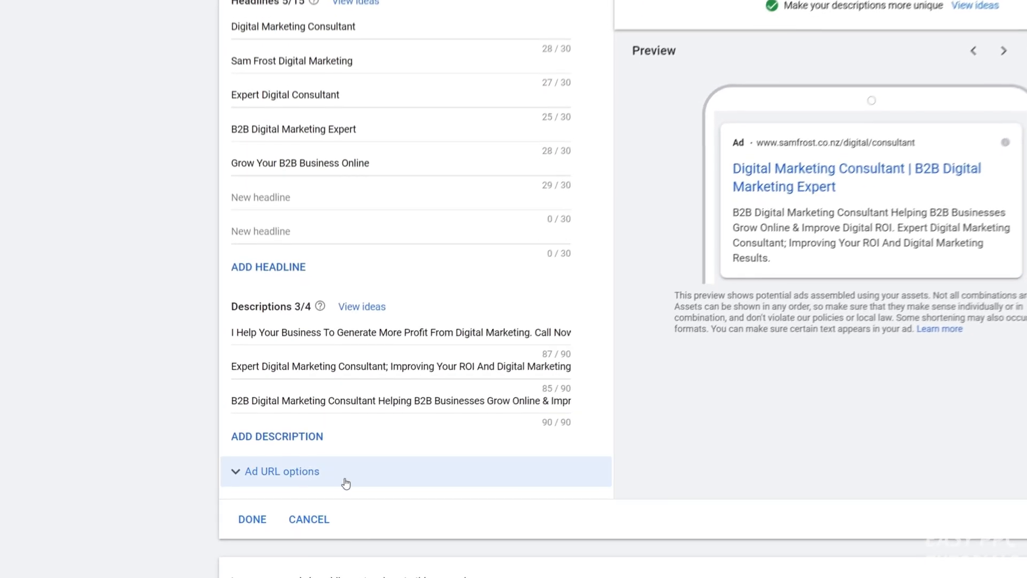
pyautogui.click(252, 519)
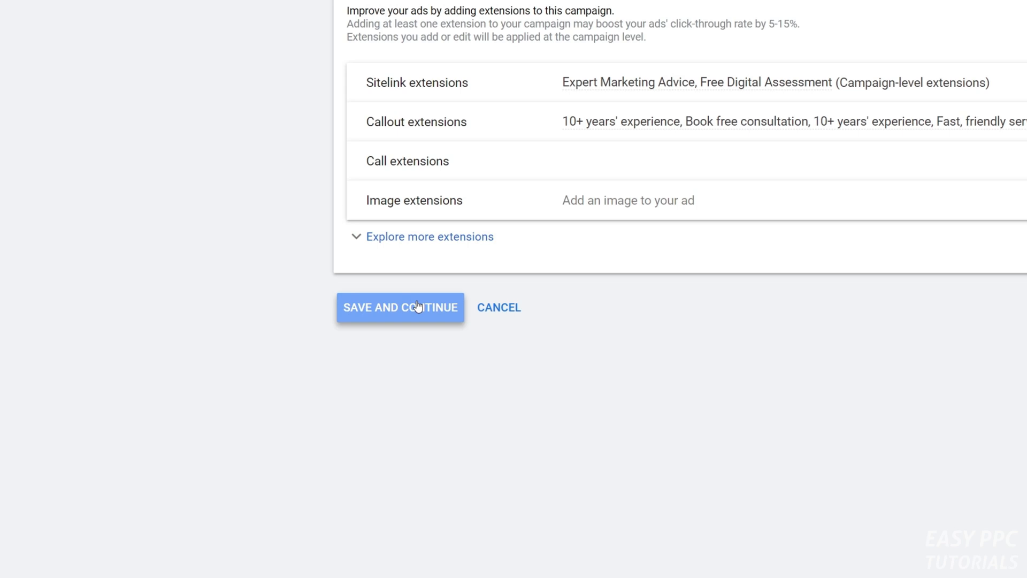
pyautogui.click(400, 307)
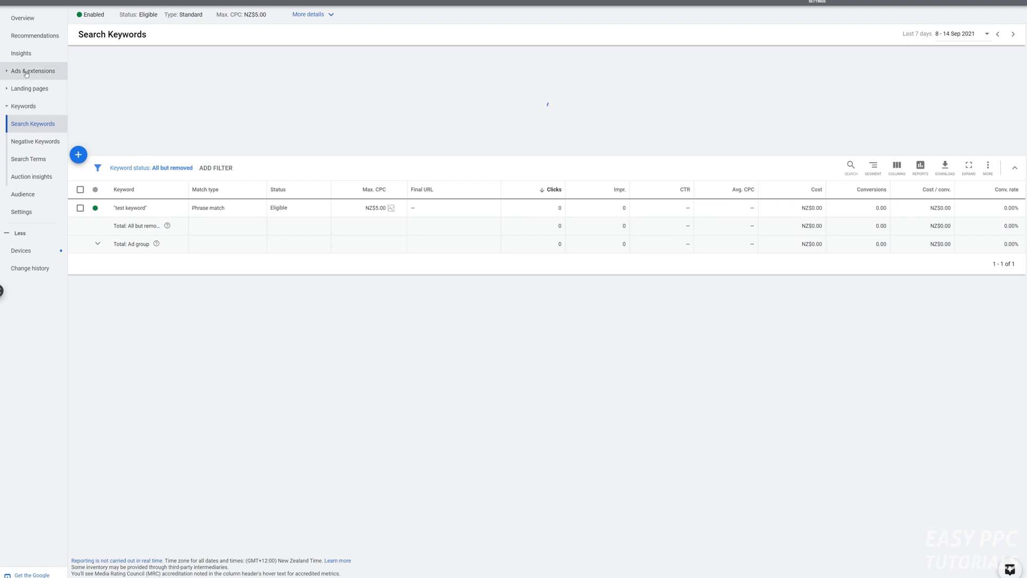
# - Start a new ad for Demo Ad Group as an expanded text ad instead of a responsive search ad
pyautogui.click(32, 71)
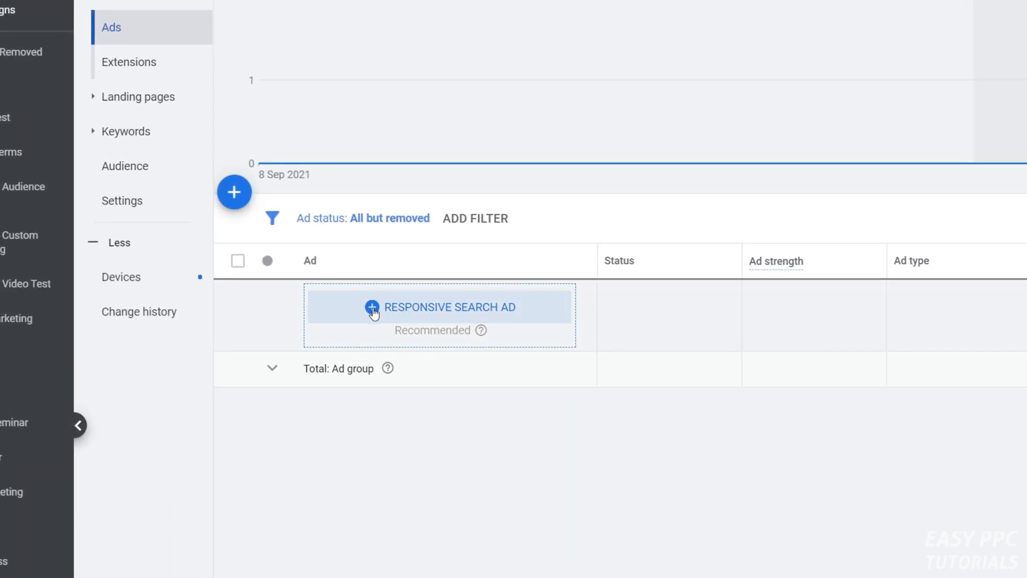
pyautogui.click(234, 192)
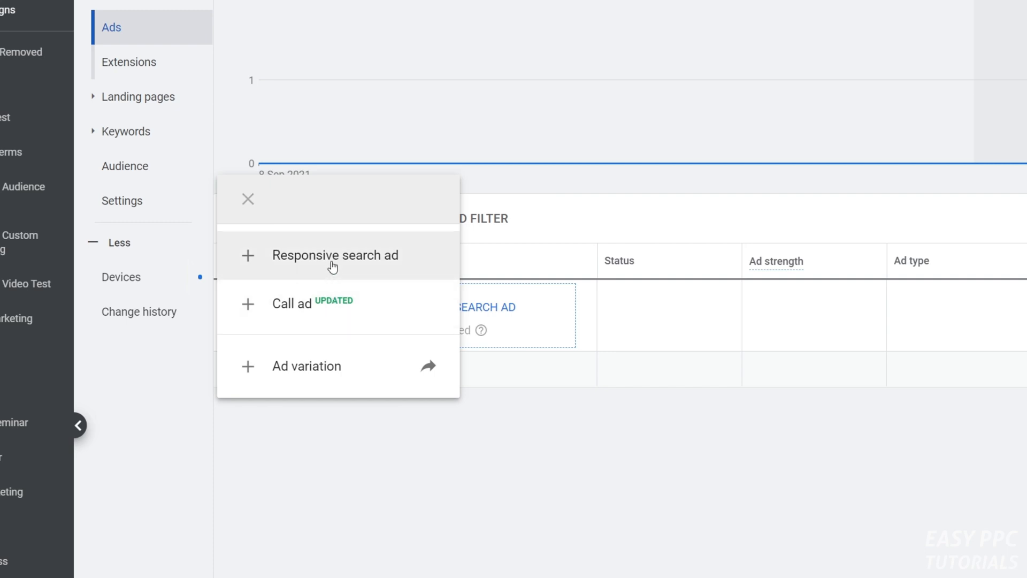
pyautogui.click(336, 255)
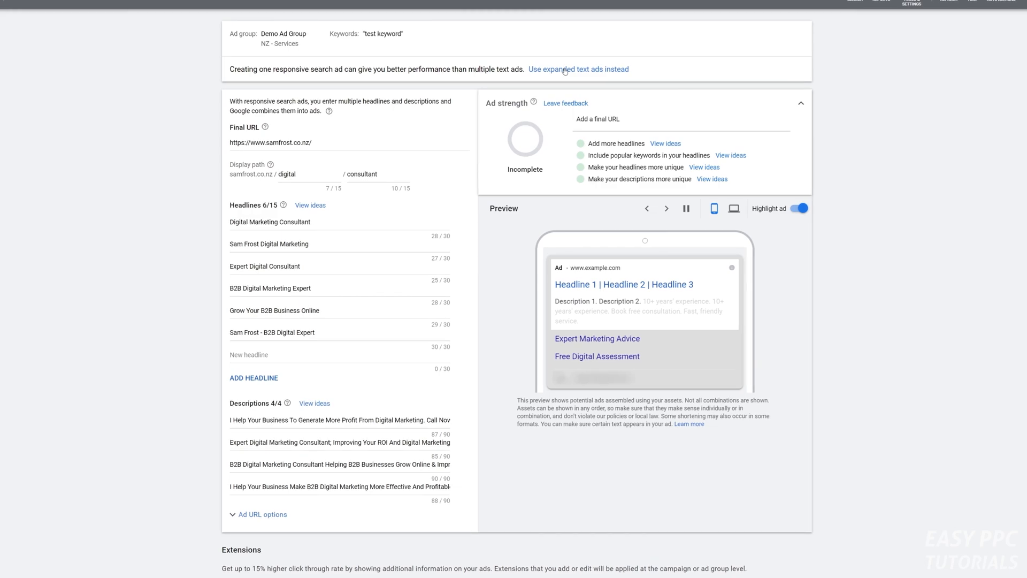
pyautogui.click(578, 69)
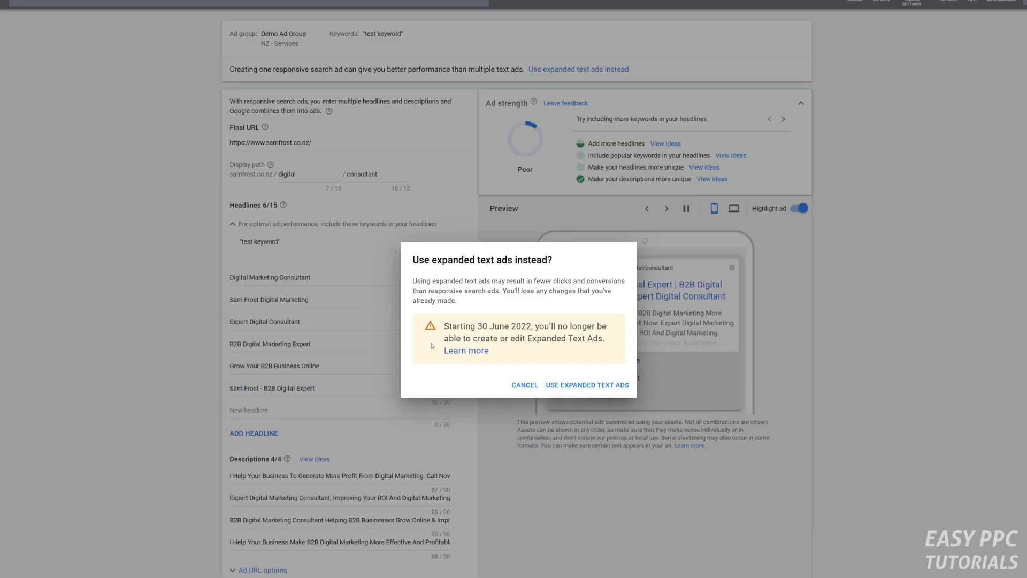
pyautogui.click(587, 385)
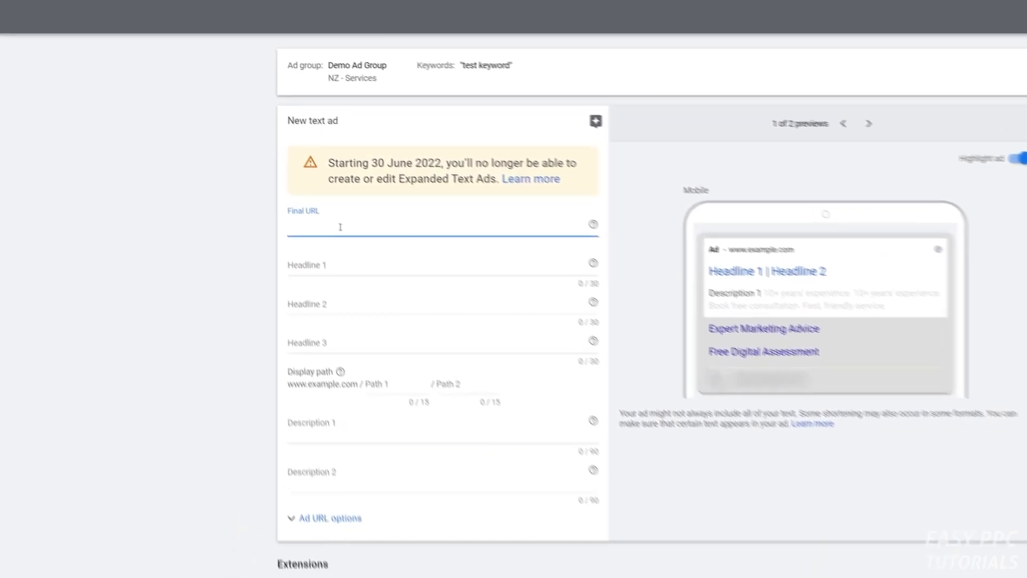
# - Enter Final URL 'Make your ad here' and headlines 'But get in quick before Google' and 'takes it away!'
pyautogui.write('Make y')
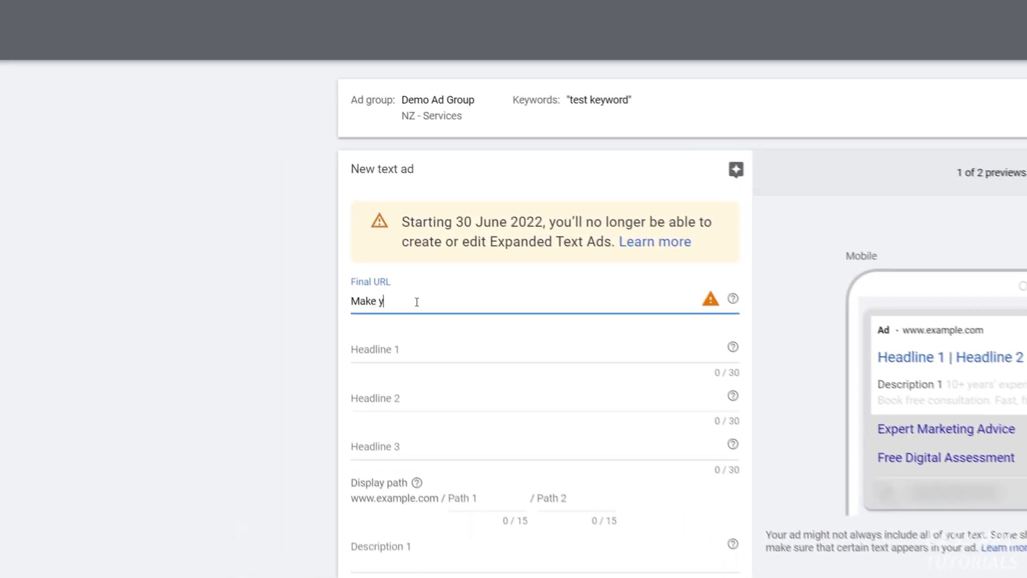
pyautogui.write('our ad here')
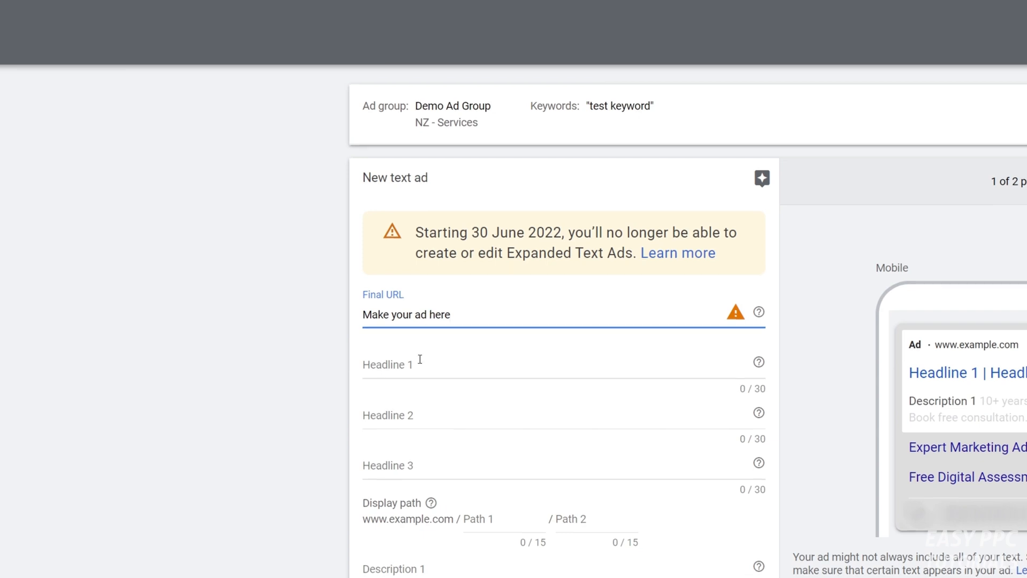
pyautogui.write('Bu')
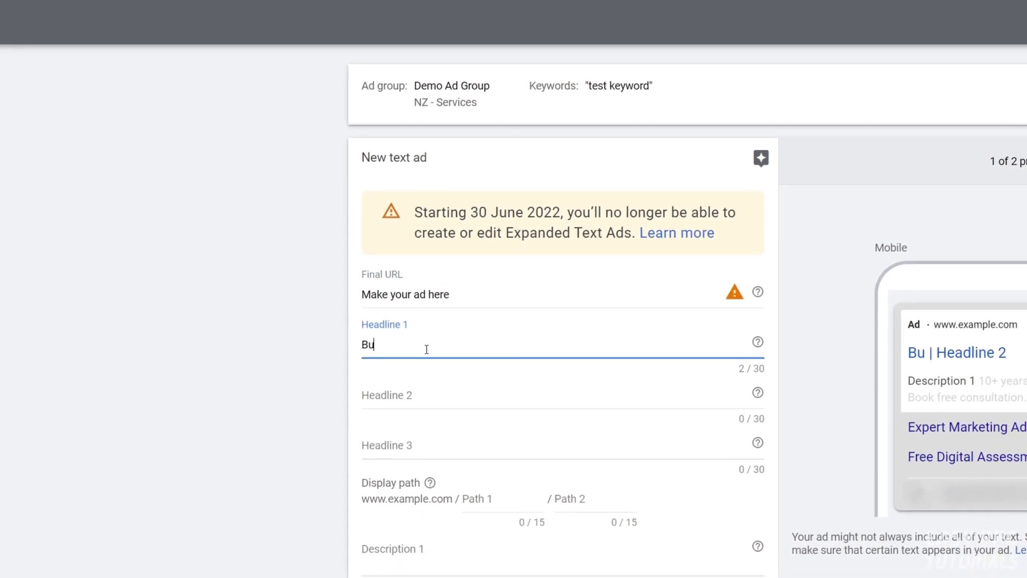
pyautogui.write('t get in quick b')
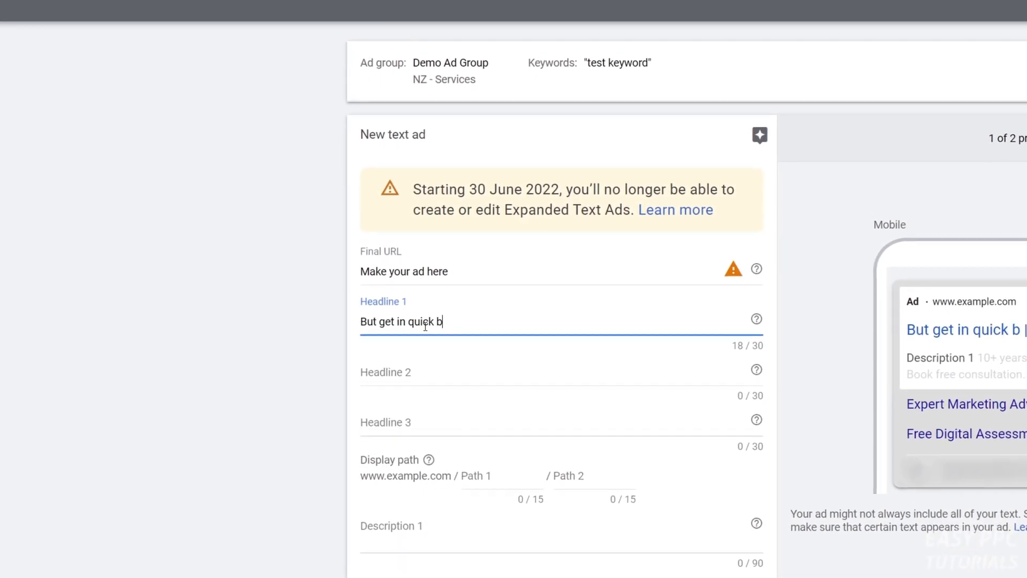
pyautogui.write('efore Google')
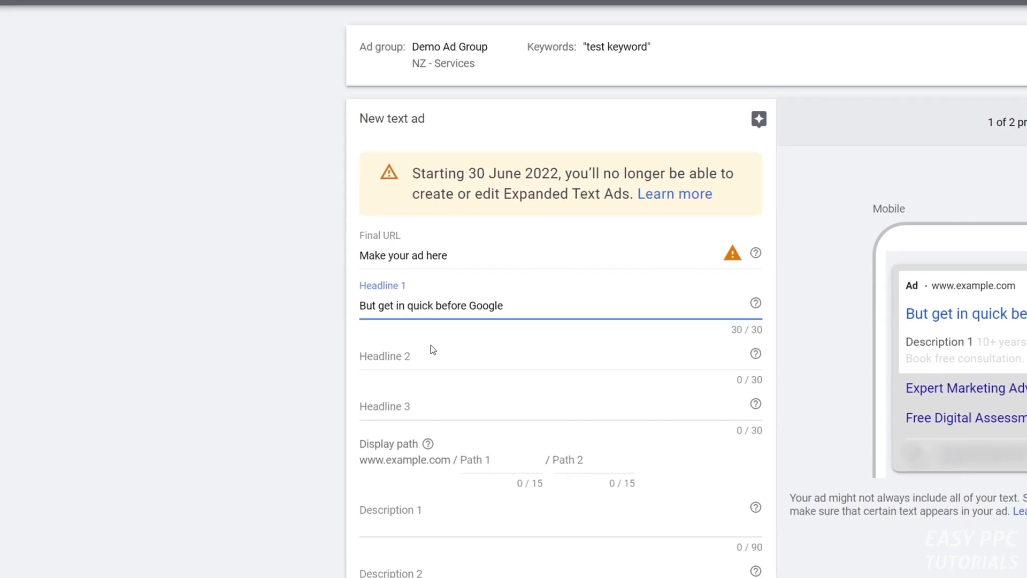
pyautogui.write('takes it aw')
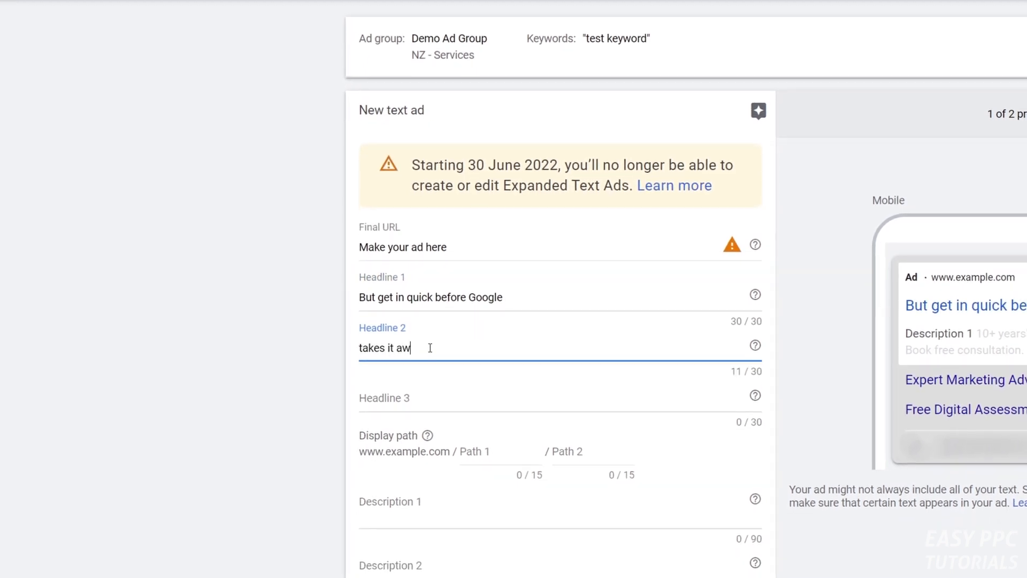
pyautogui.write('ay!')
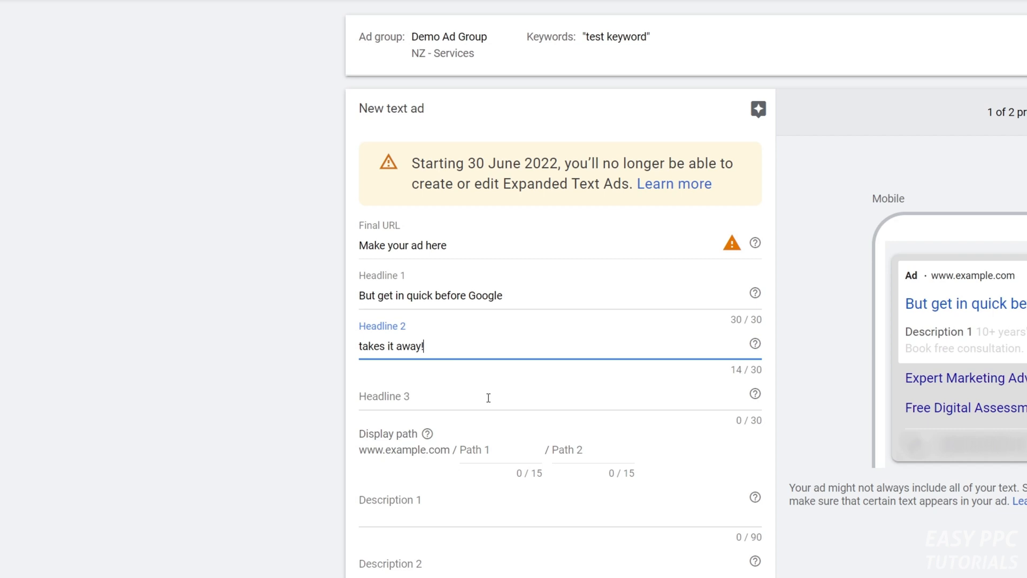
pyautogui.scroll(-3)
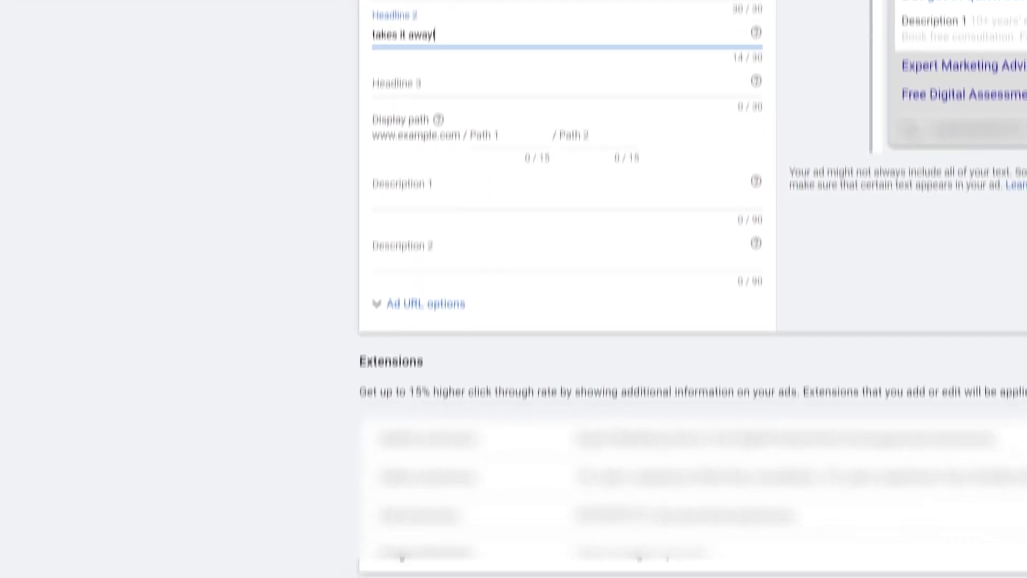
pyautogui.scroll(-3)
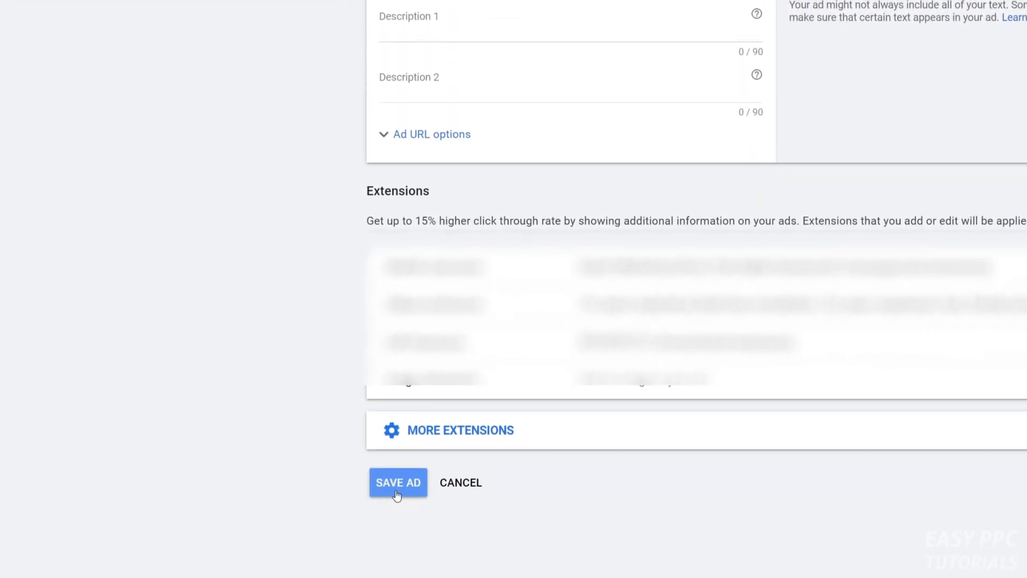